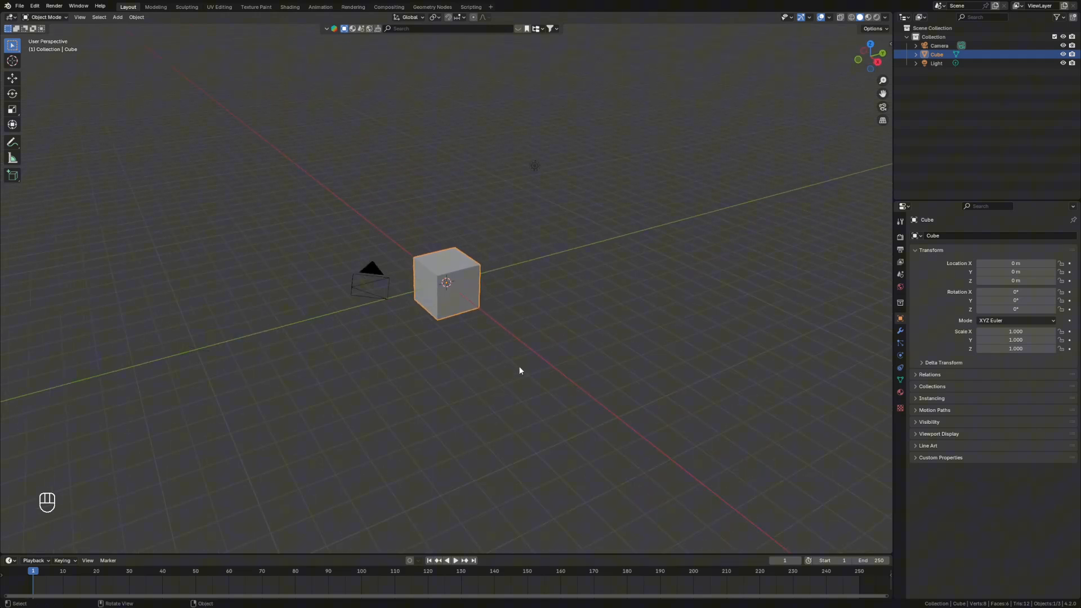
# Delete the default objects, add a plane, and subdivide it into a fine grid.
pyautogui.press('a')
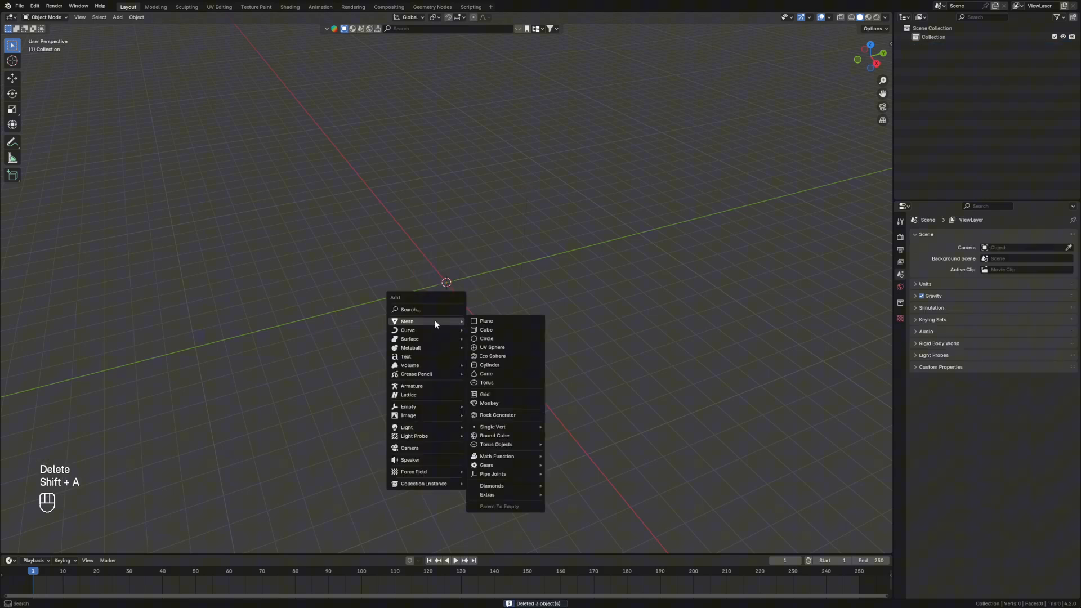
pyautogui.click(486, 321)
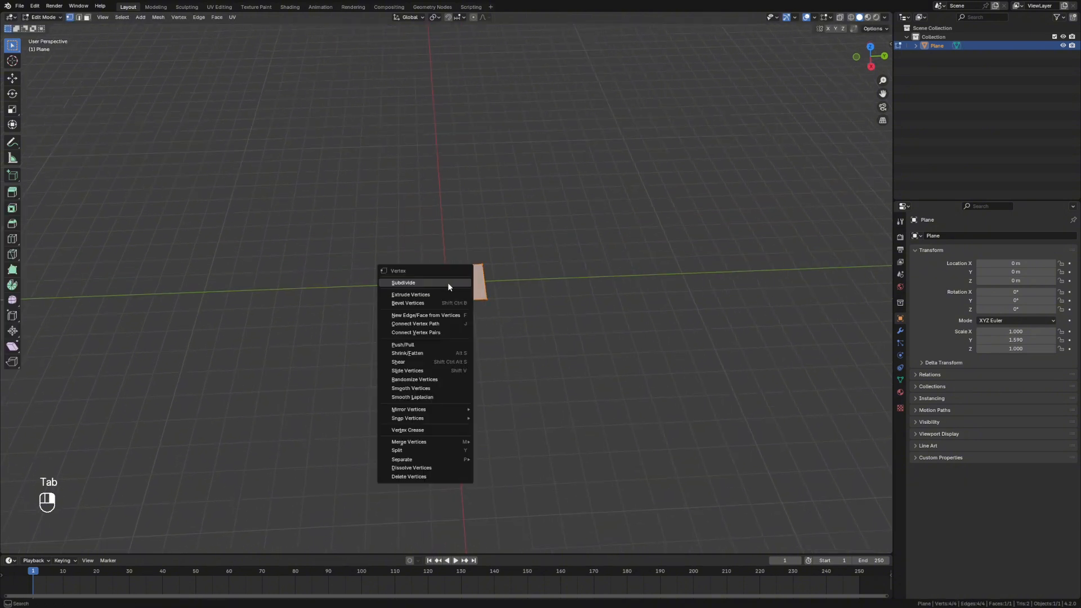
pyautogui.click(403, 282)
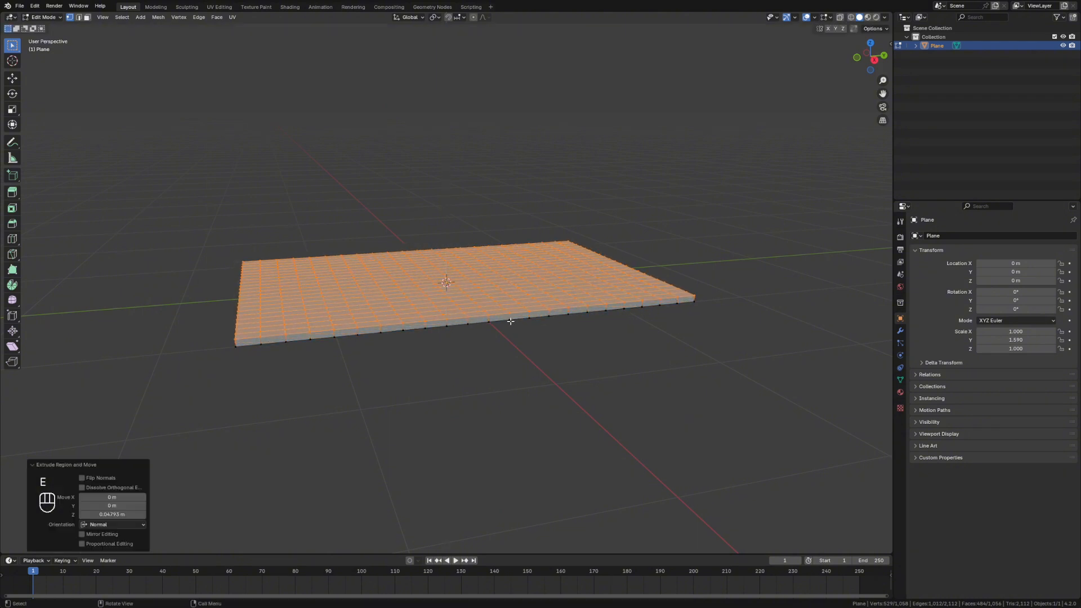
pyautogui.press('ctrl+r')
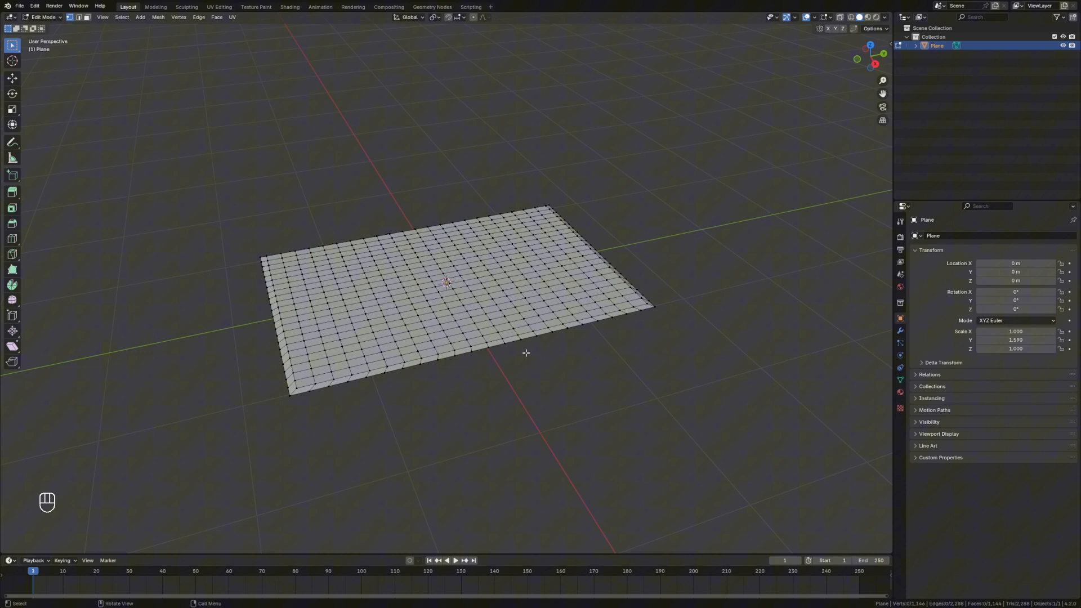
# Add cloth physics to the plane with 2.5 pressure and zero gravity weight, then play it.
pyautogui.press('Tab')
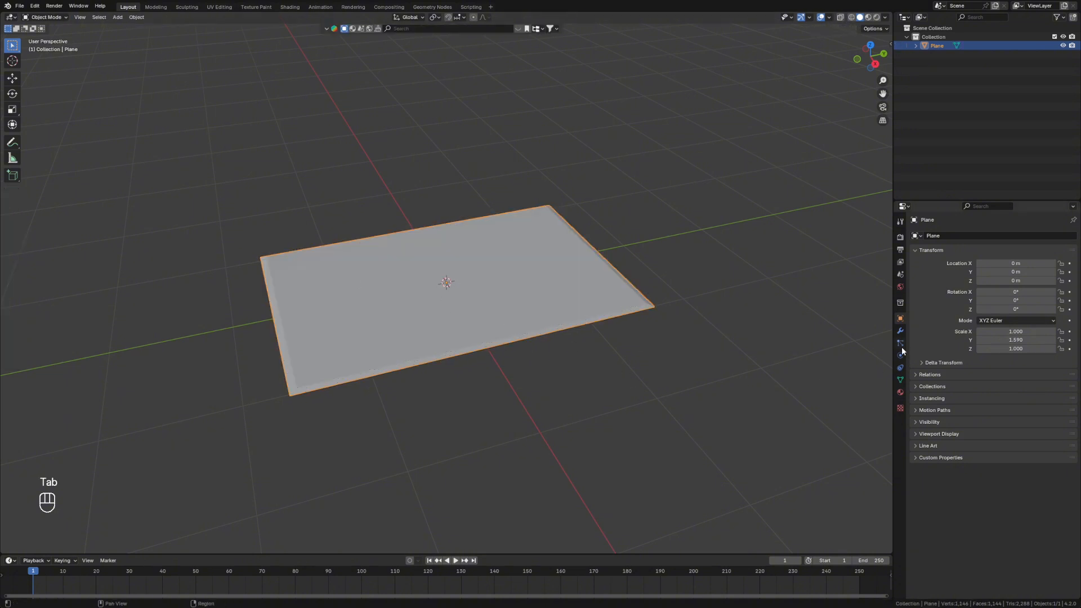
pyautogui.click(901, 356)
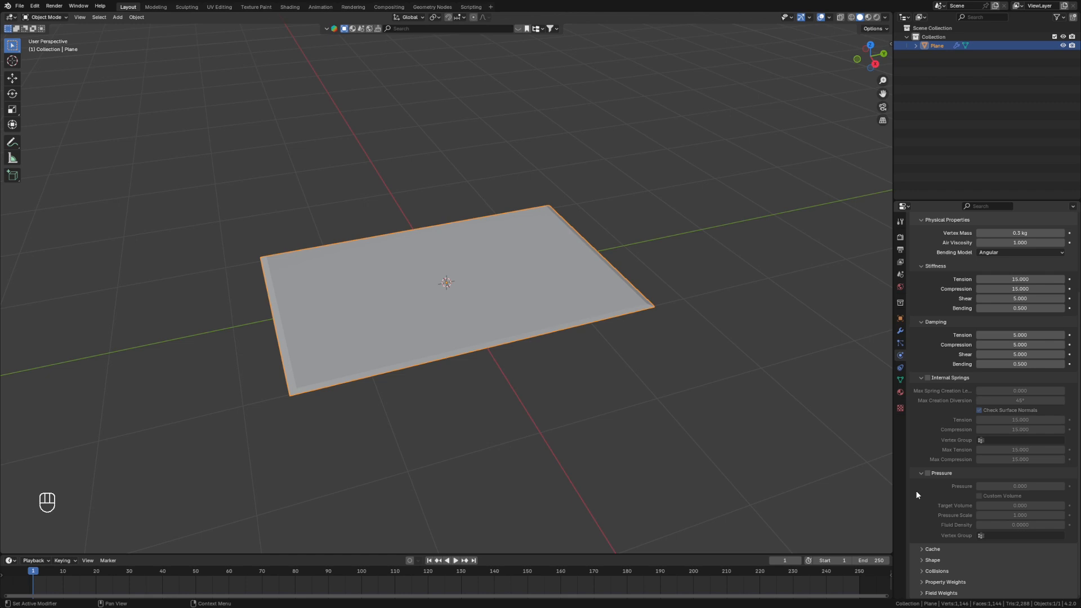
pyautogui.click(928, 473)
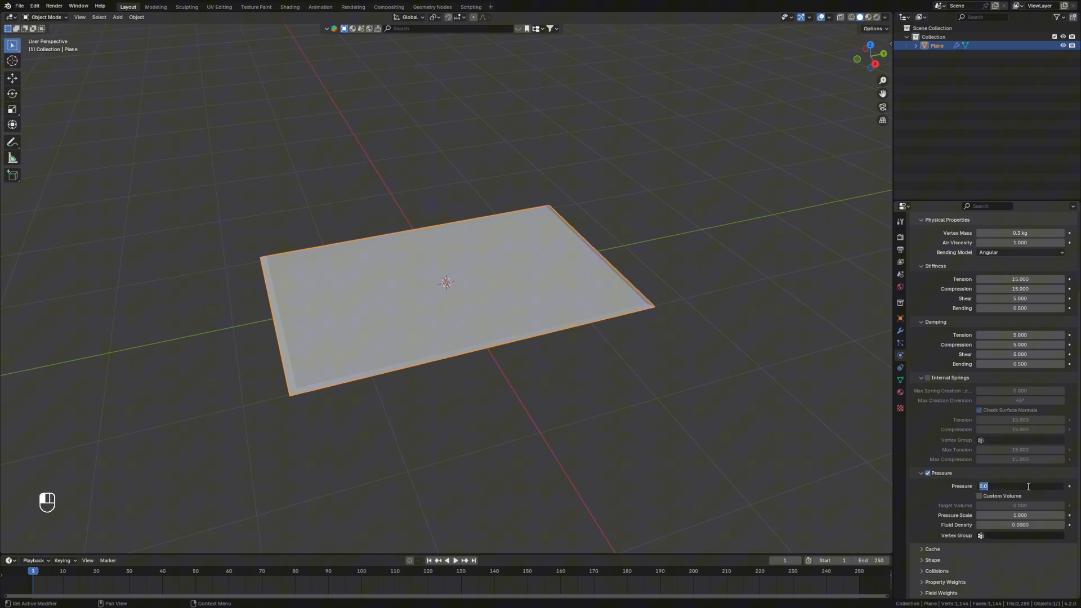
pyautogui.write('2.500')
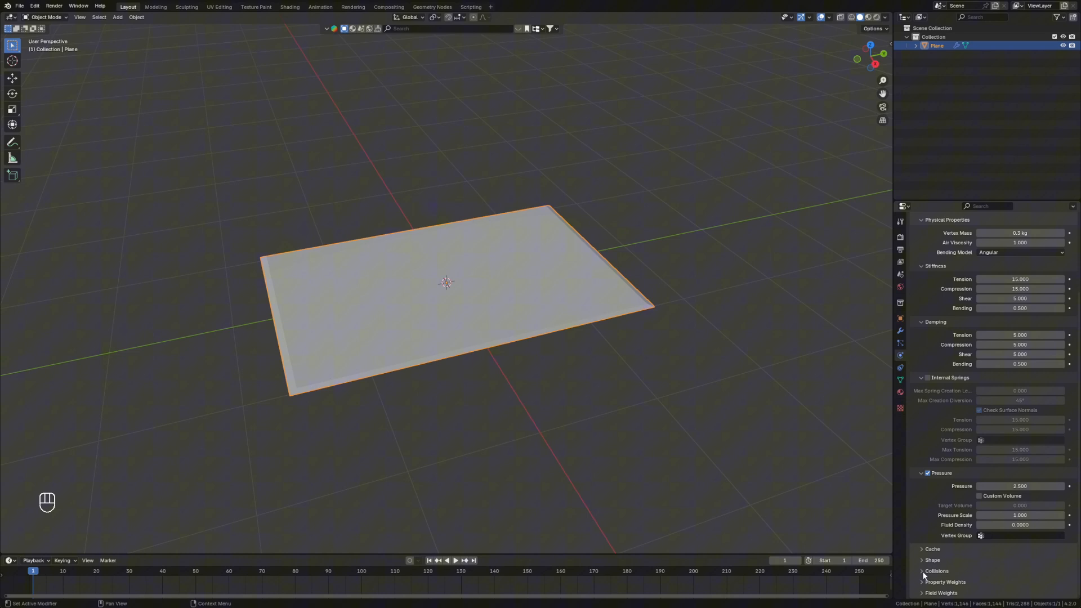
pyautogui.scroll(-3)
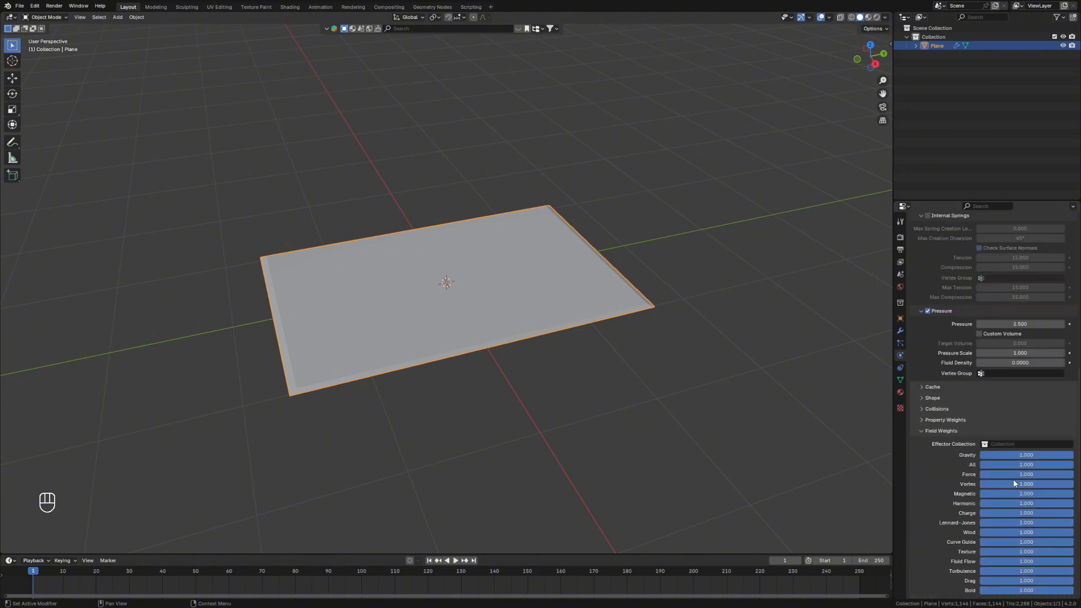
pyautogui.click(1026, 455)
pyautogui.write('0.000')
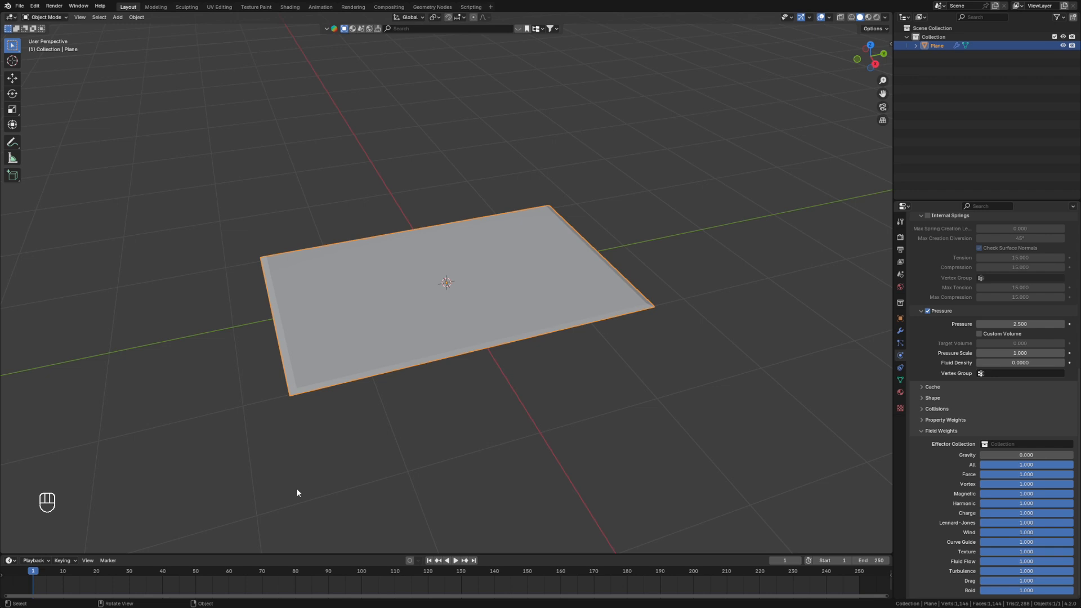
pyautogui.press('space')
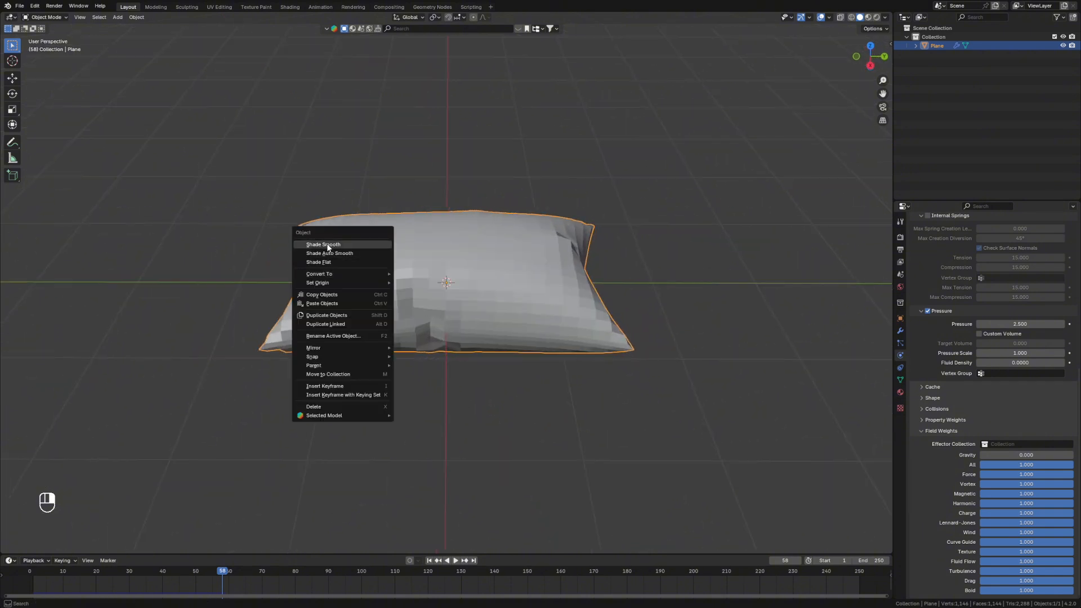
# Shade the inflated pillow smooth and convert the cloth result to a mesh.
pyautogui.click(323, 244)
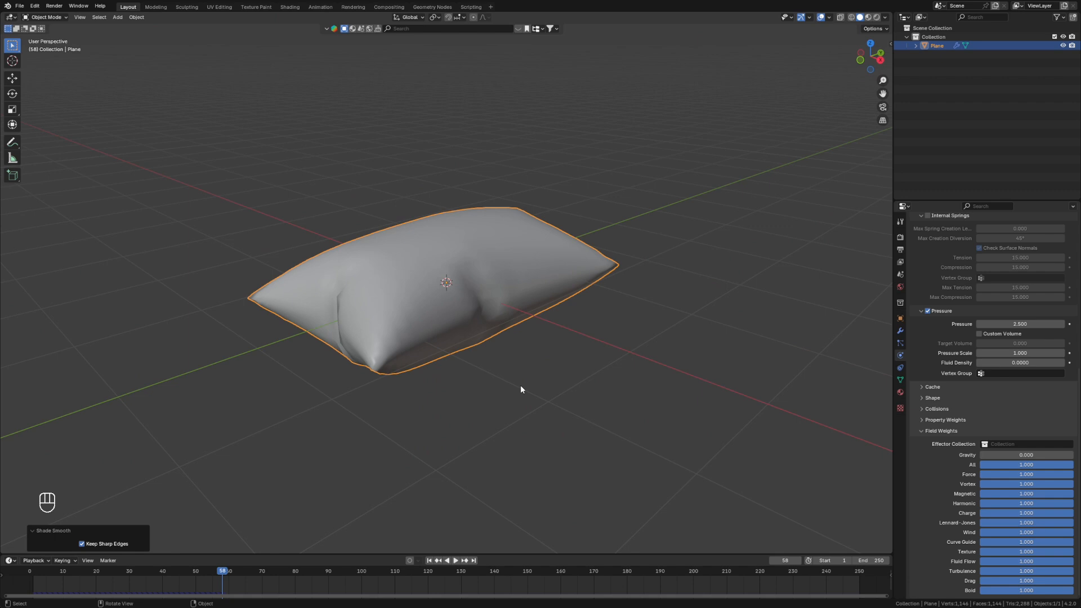
pyautogui.moveTo(522, 390); pyautogui.dragTo(480, 276)
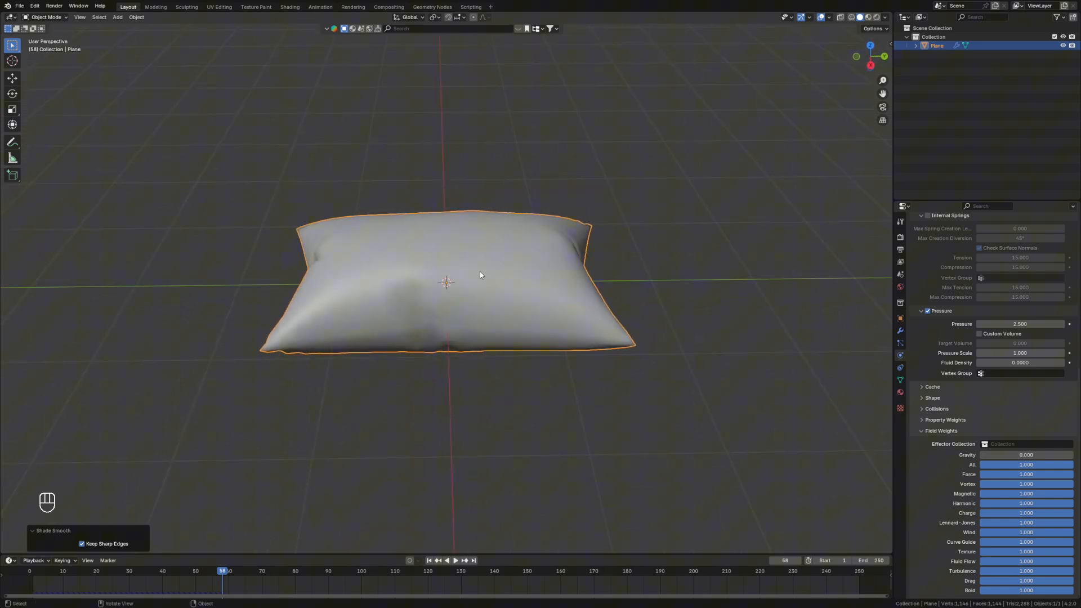
pyautogui.rightClick(480, 276)
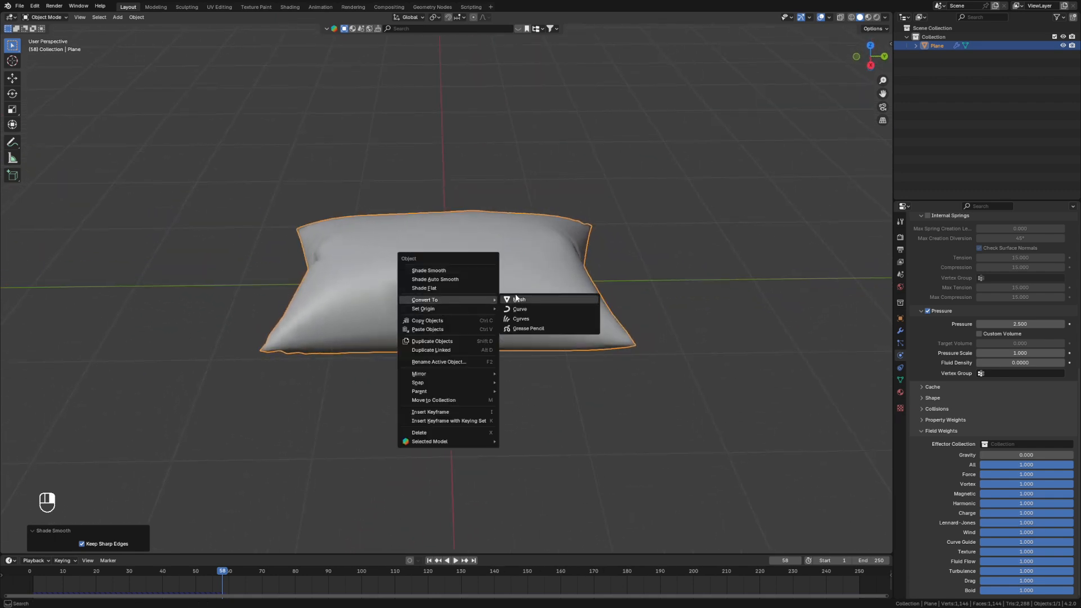
pyautogui.click(519, 299)
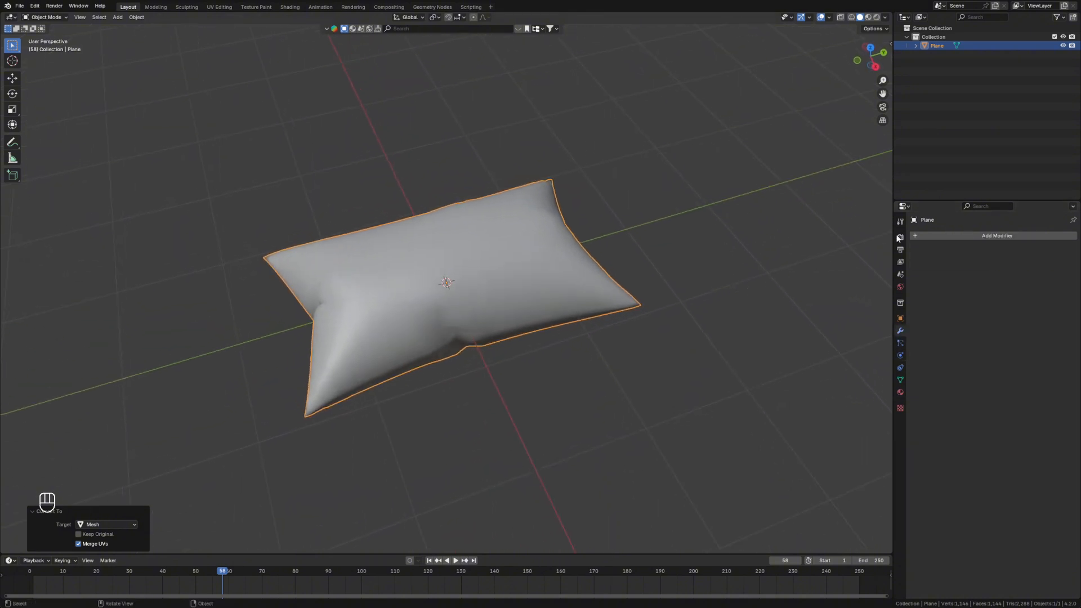
pyautogui.click(996, 235)
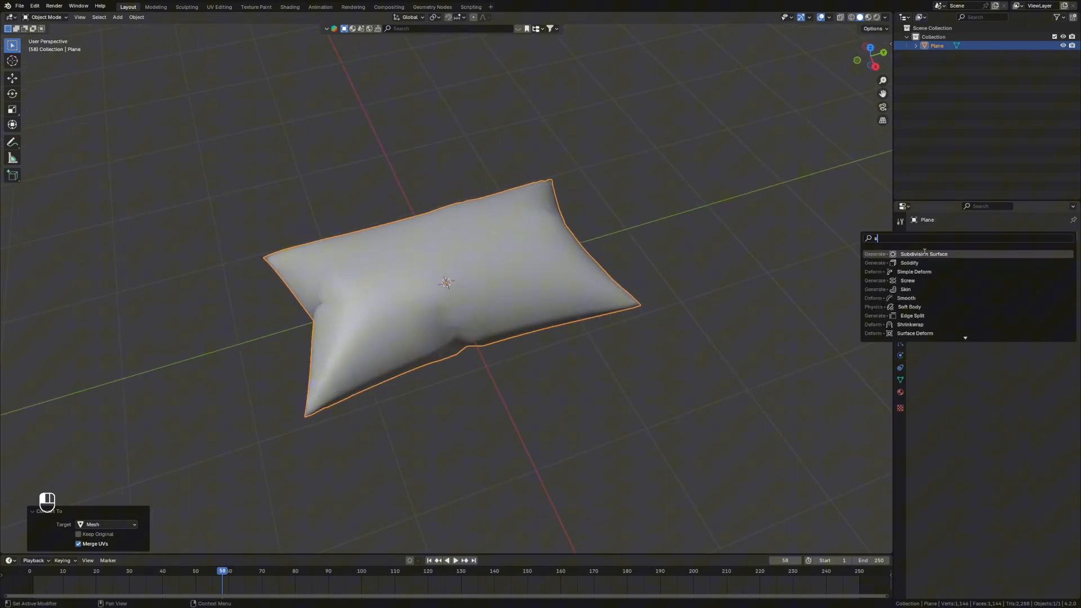
# Add a level 2 Subdivision Surface modifier to the pillow and enter Sculpt Mode.
pyautogui.click(925, 254)
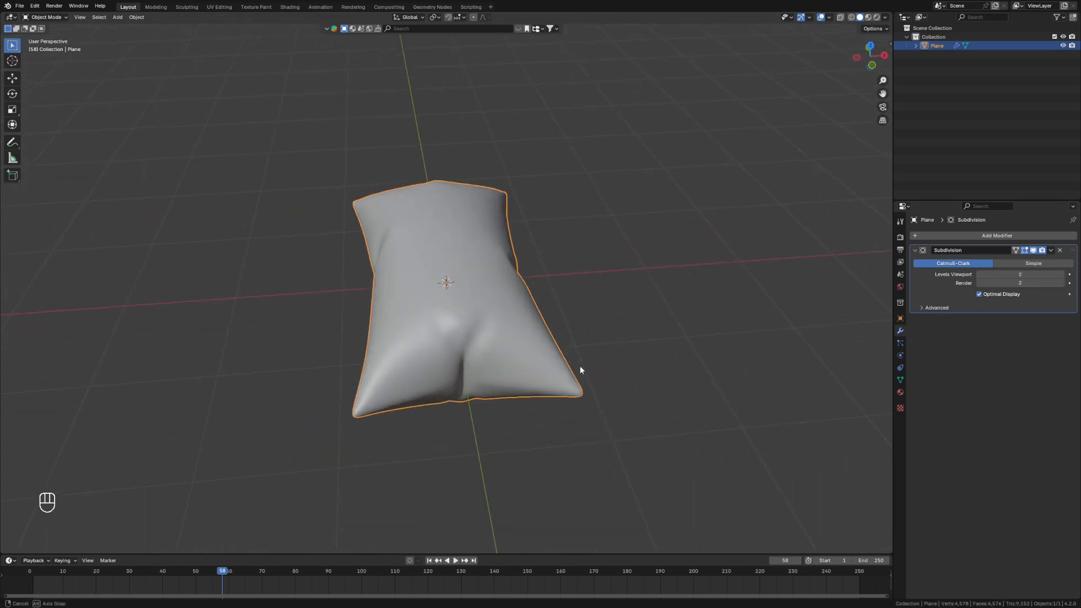
pyautogui.moveTo(581, 370); pyautogui.dragTo(216, 194)
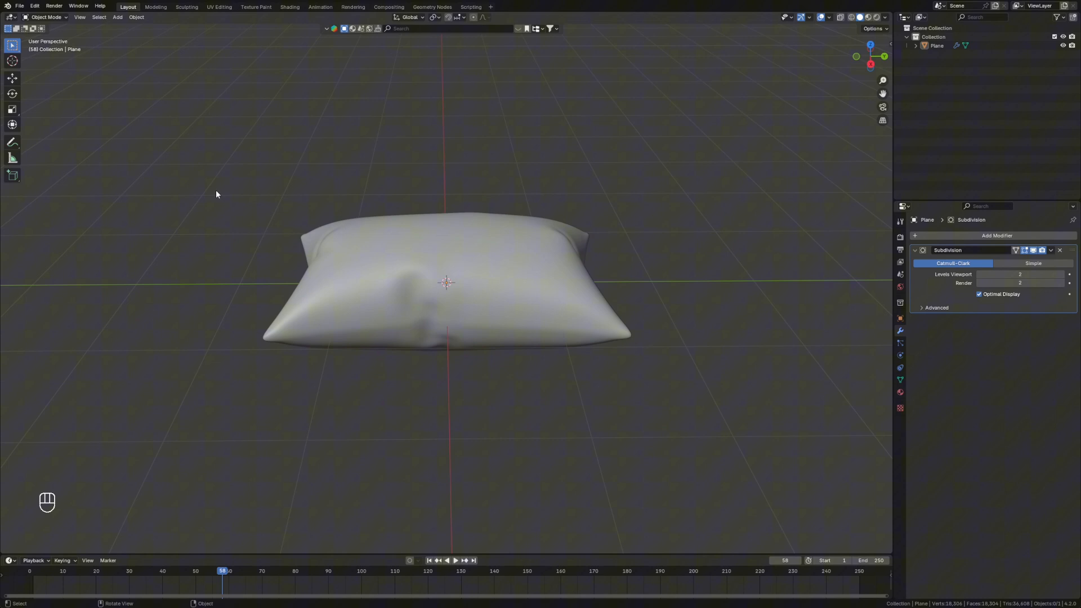
pyautogui.click(45, 17)
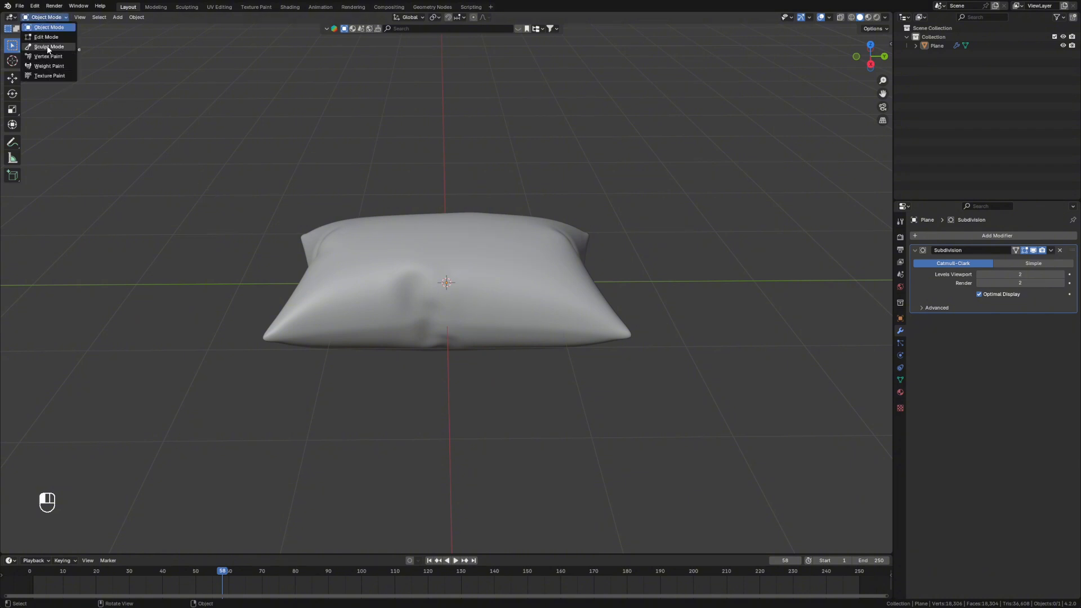
pyautogui.click(49, 47)
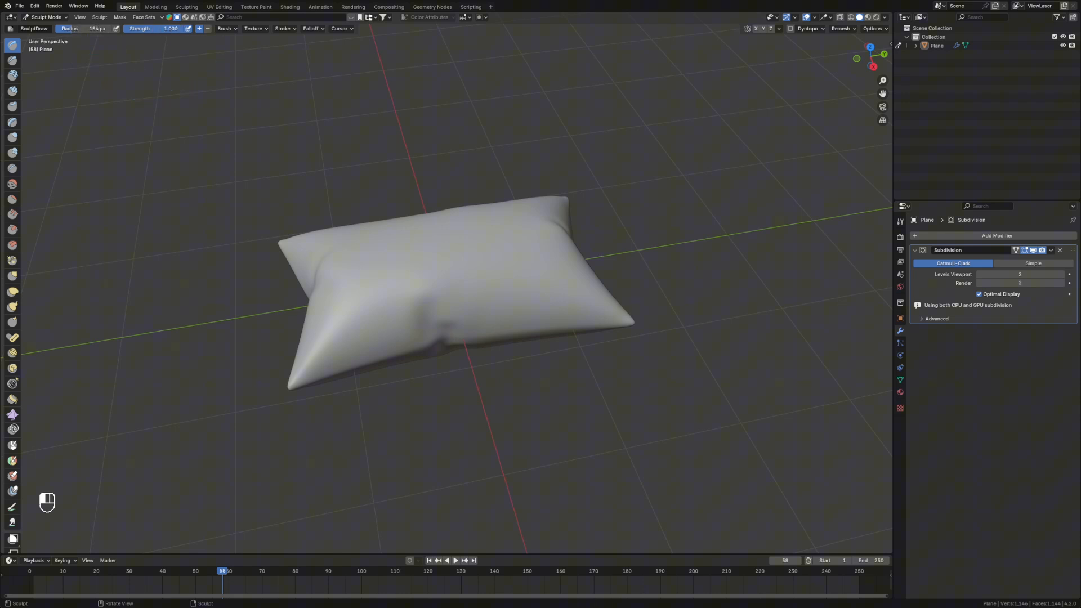
# Select the Cloth brush from the sculpt toolbar.
pyautogui.click(12, 416)
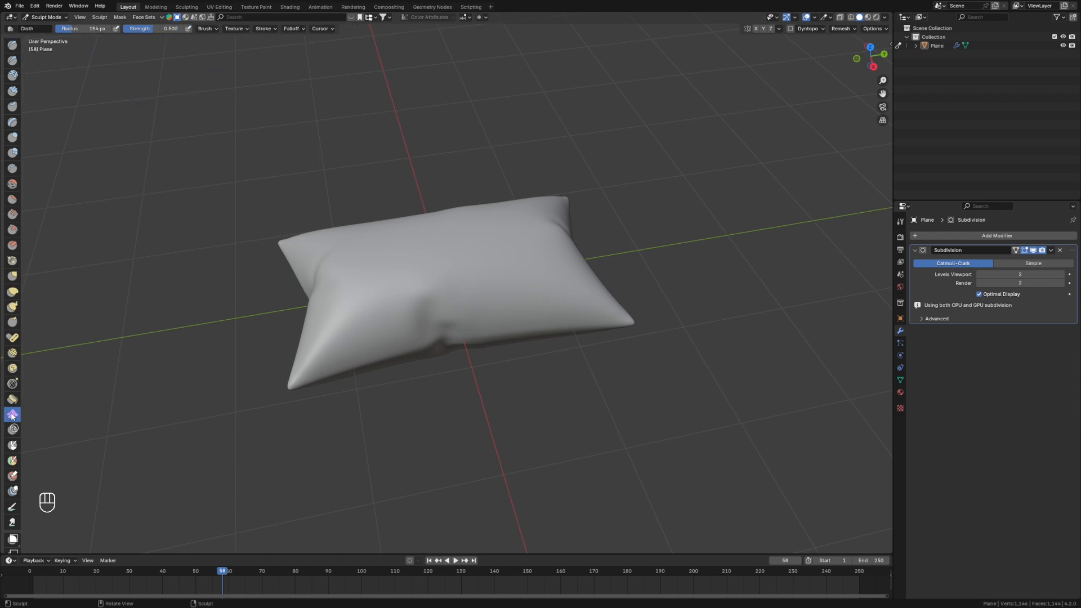
pyautogui.moveTo(12, 416)
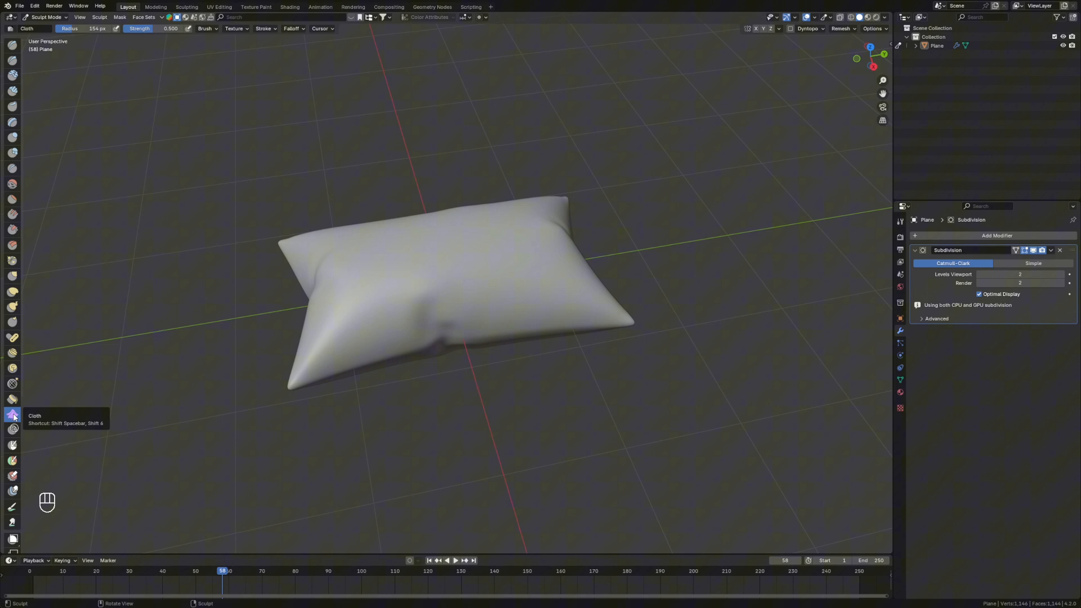
pyautogui.moveTo(390, 281)
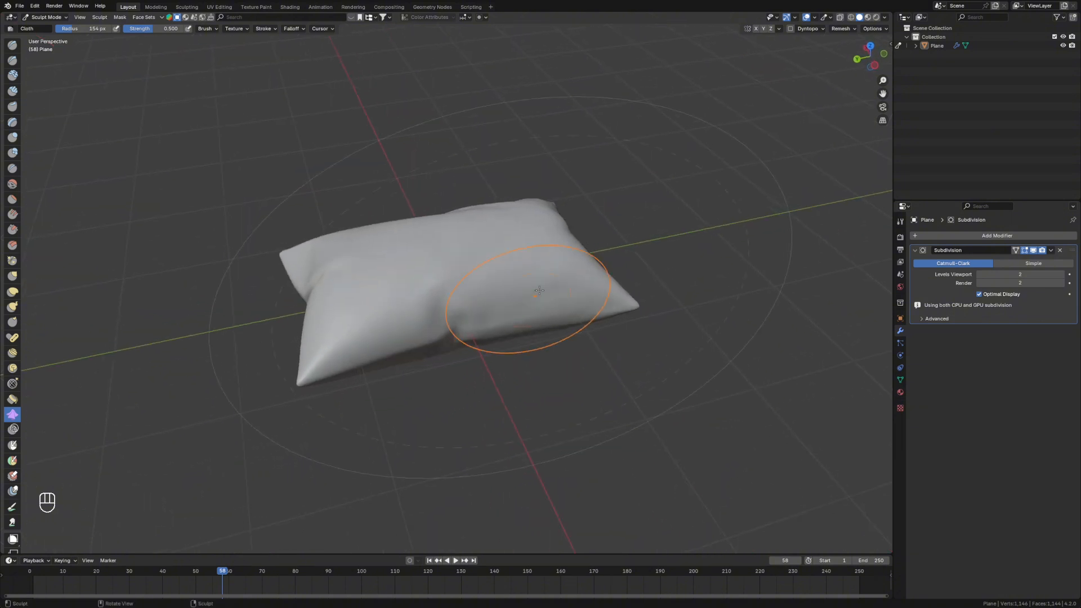
# Set the world colour to a Sky Texture.
pyautogui.click(899, 286)
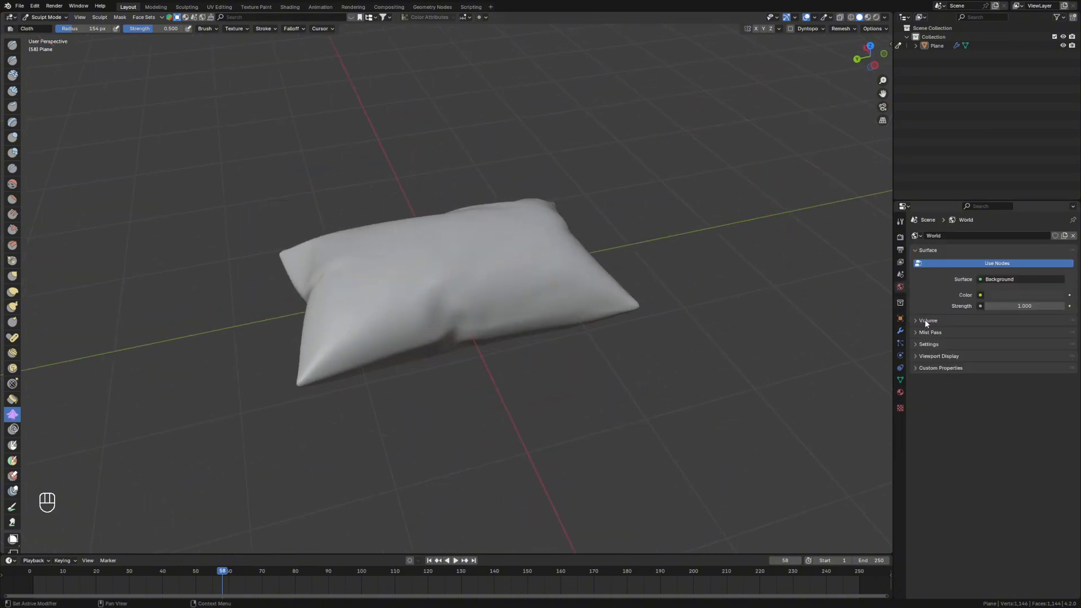
pyautogui.click(981, 294)
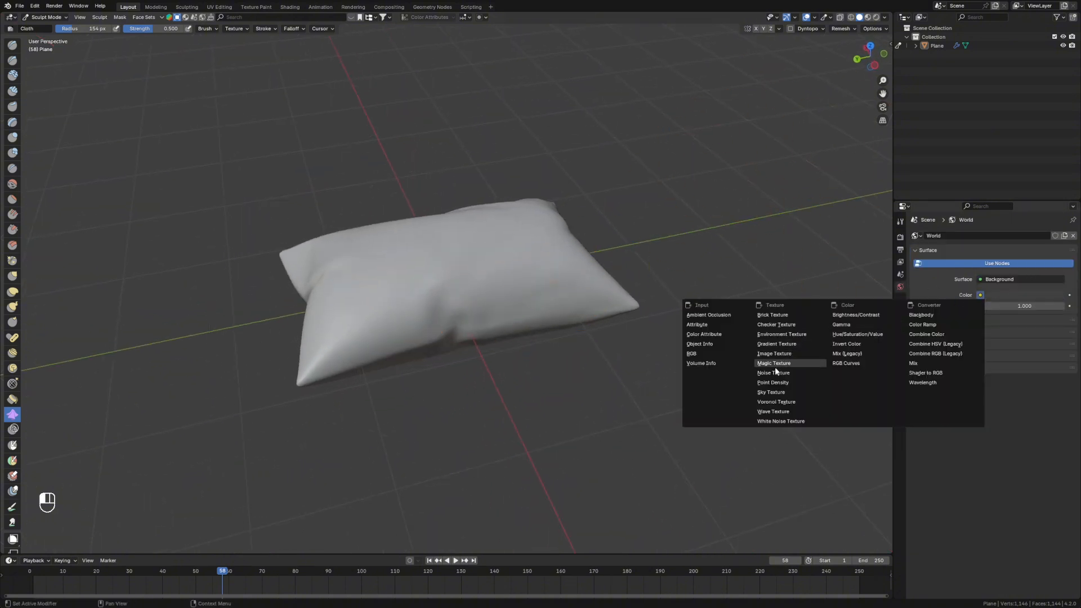
pyautogui.click(770, 392)
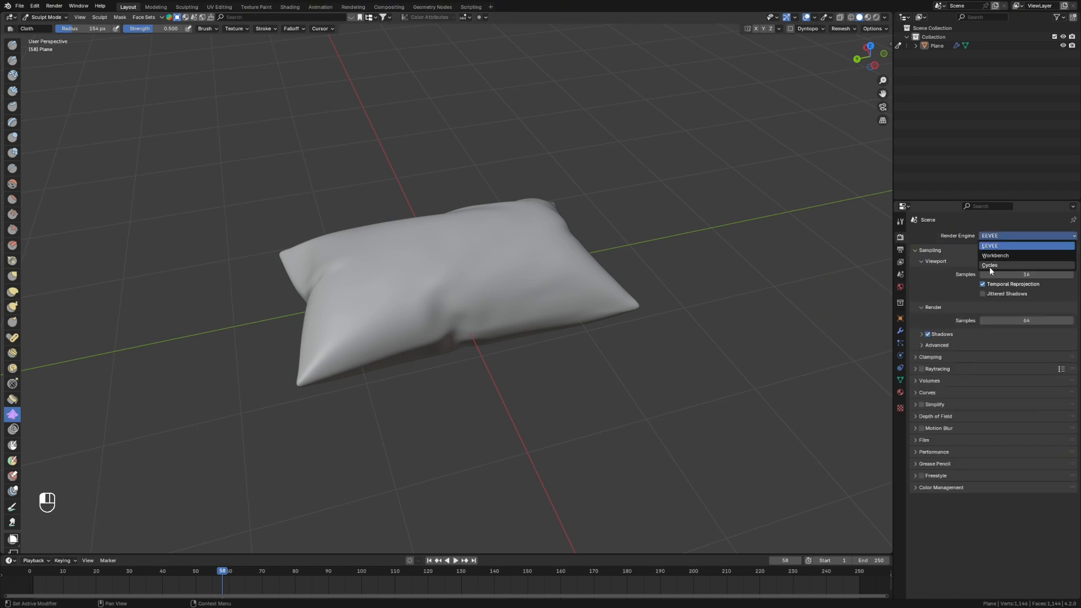
# Render with Cycles on GPU Compute and set viewport samples to 100.
pyautogui.click(989, 265)
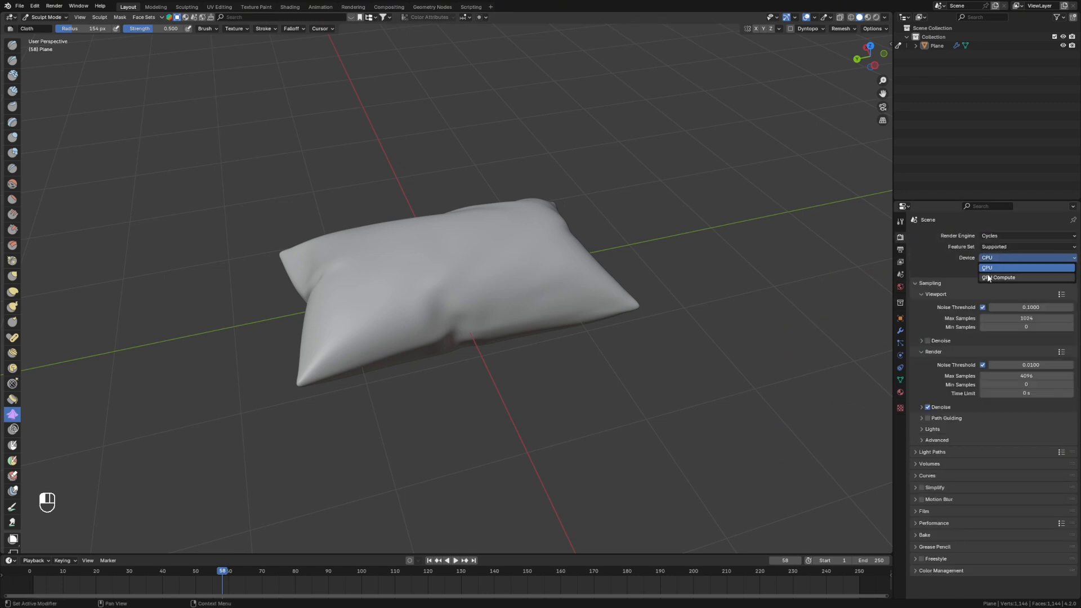
pyautogui.click(999, 276)
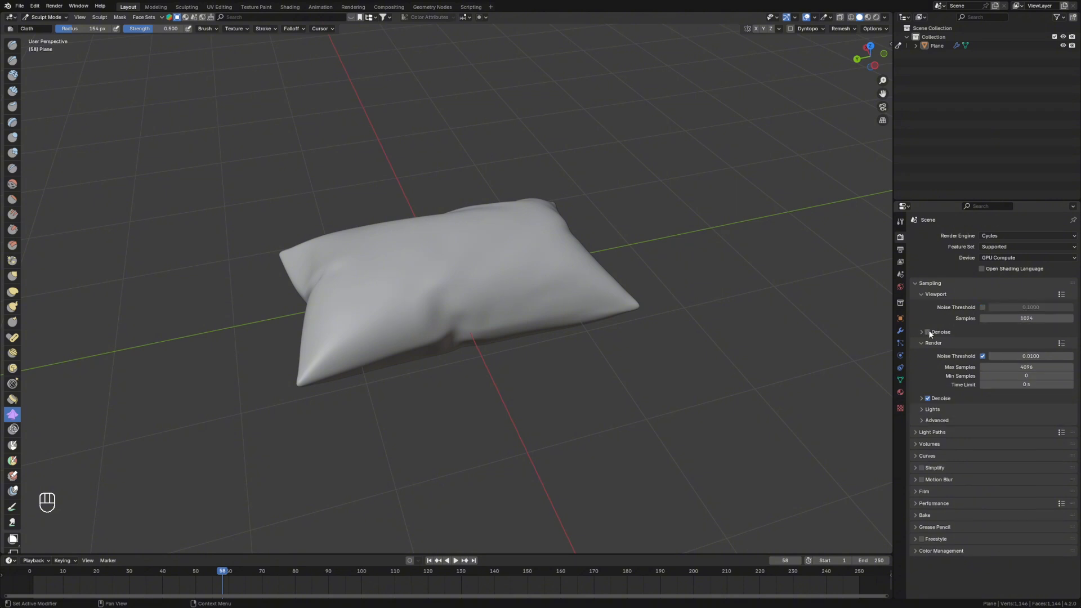
pyautogui.doubleClick(1026, 318)
pyautogui.write('100')
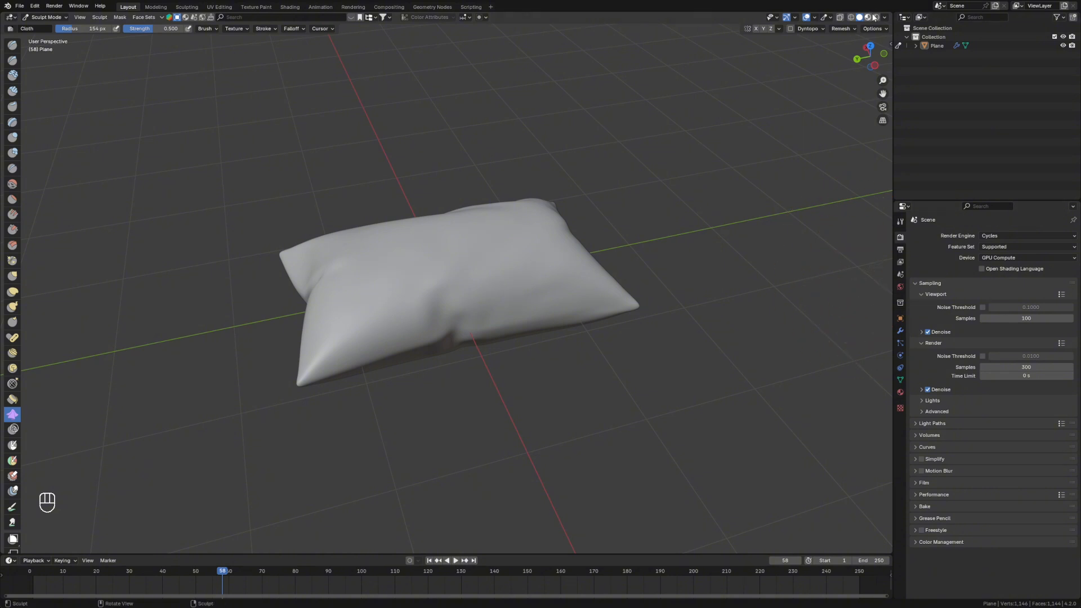
# Orbit around the pillow and open the BlenderKit tab in the sidebar.
pyautogui.moveTo(448, 310); pyautogui.dragTo(669, 362)
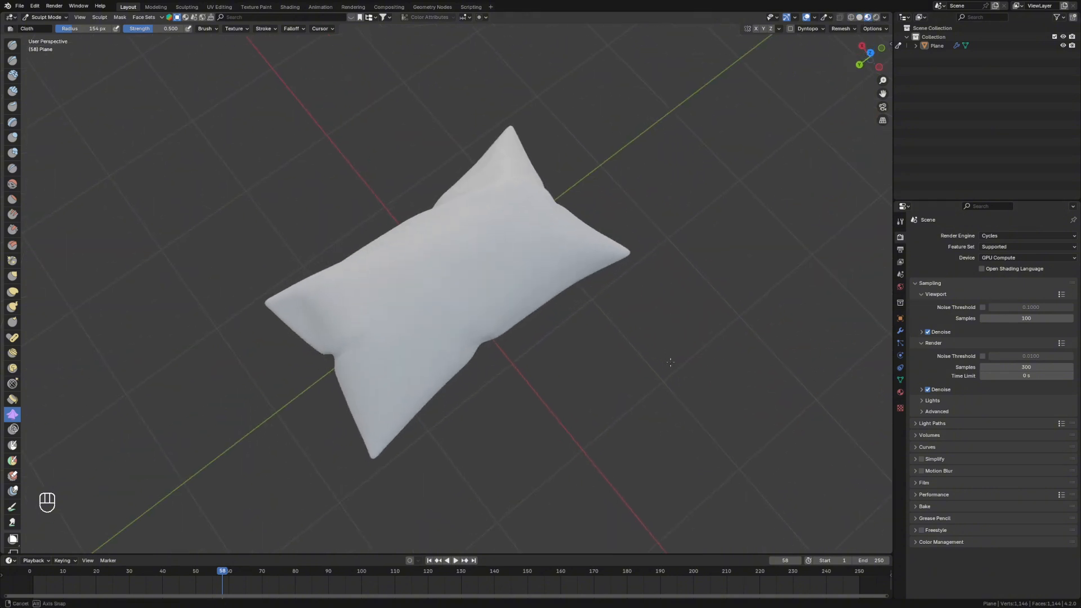
pyautogui.moveTo(669, 362); pyautogui.dragTo(593, 397)
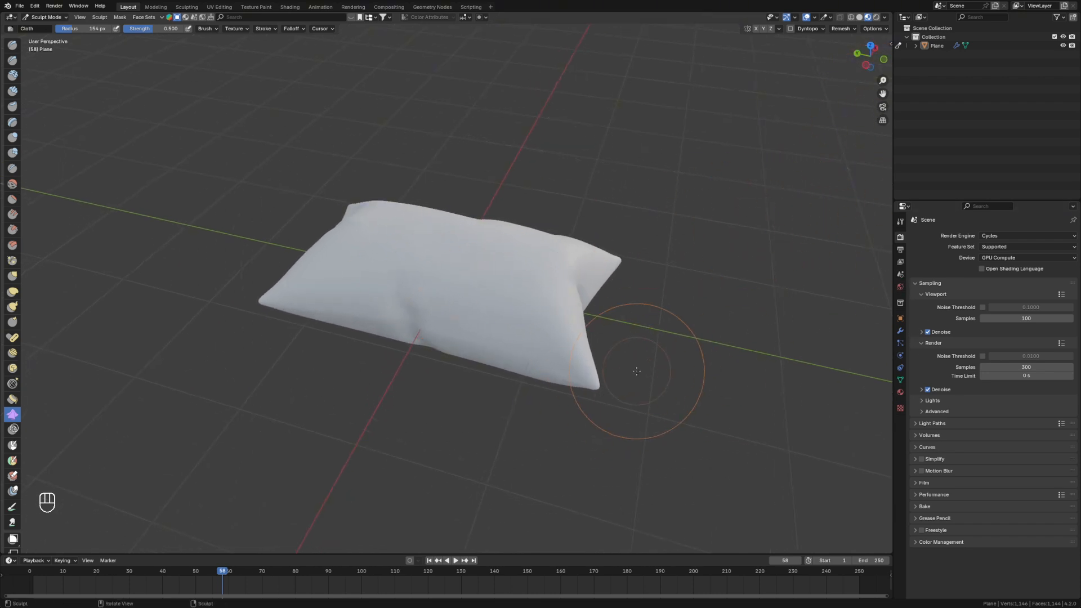
pyautogui.press('n')
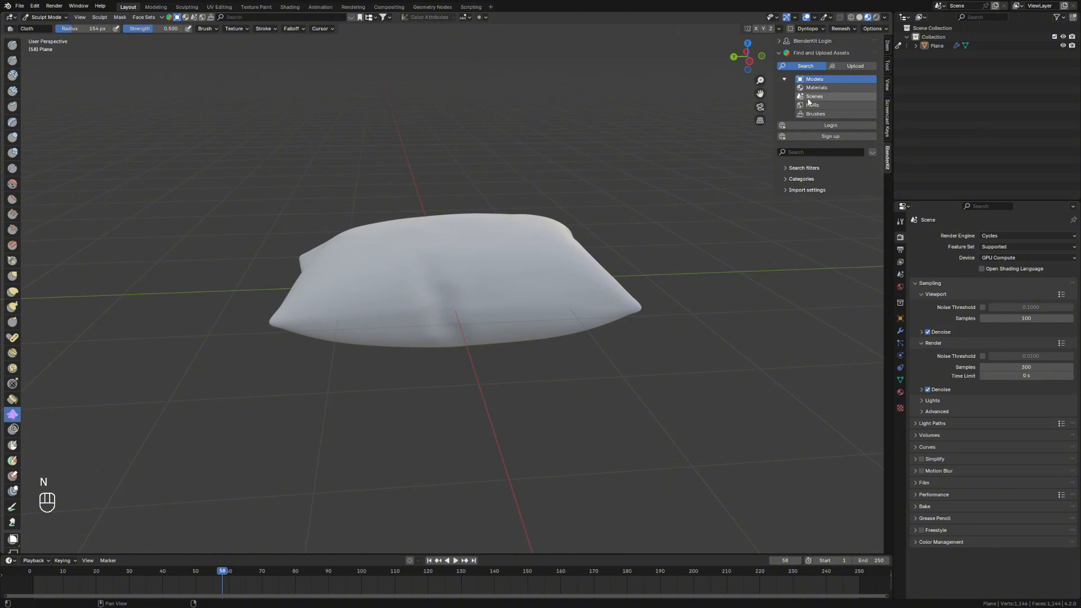
# Switch BlenderKit to Materials and search for 'cloth'.
pyautogui.click(816, 87)
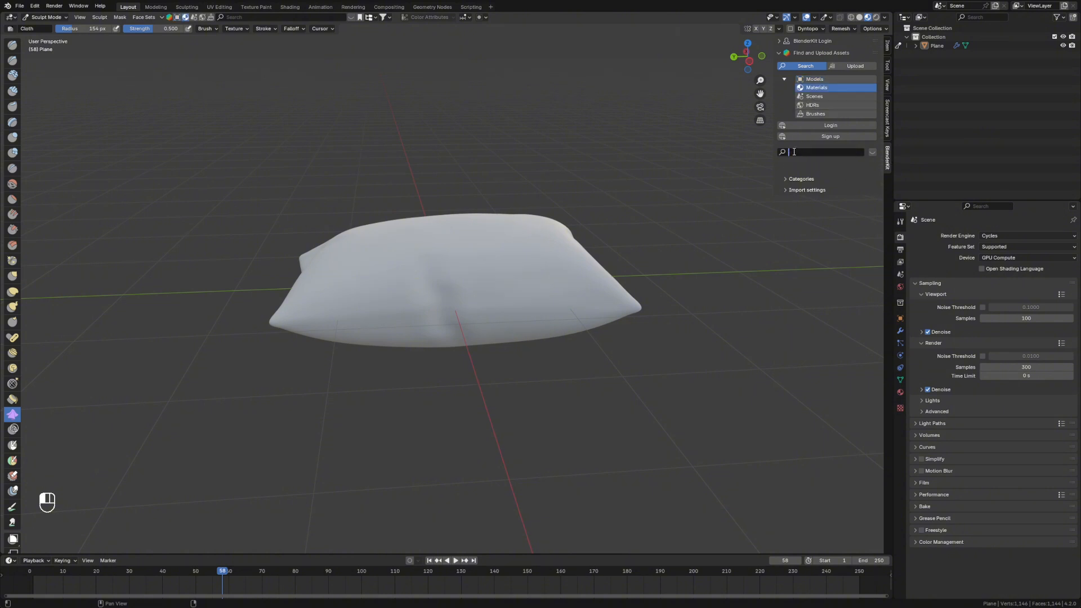
pyautogui.write('cloth')
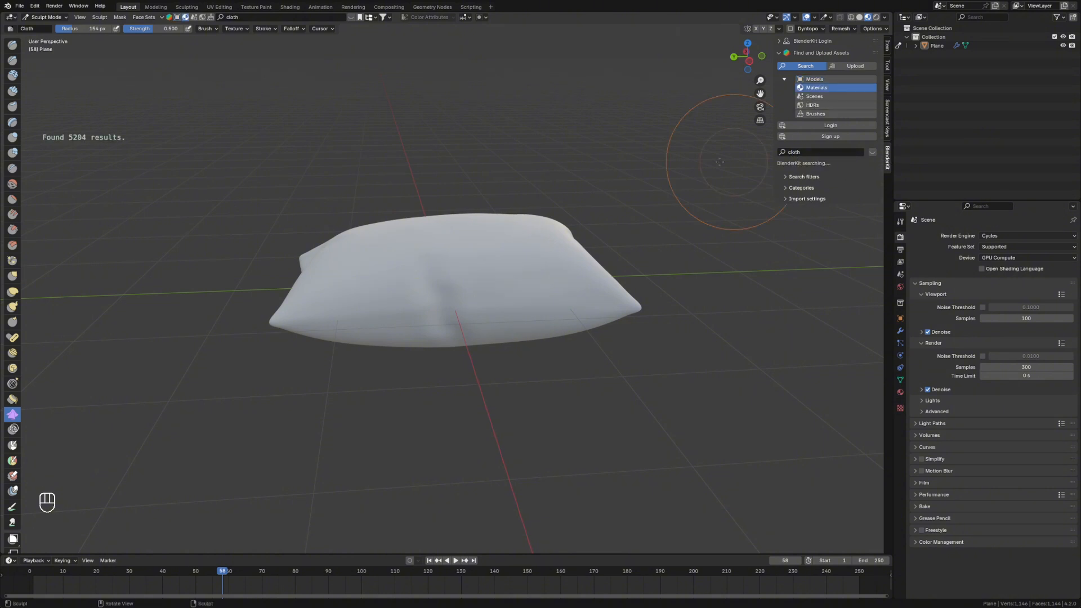
pyautogui.moveTo(93, 96)
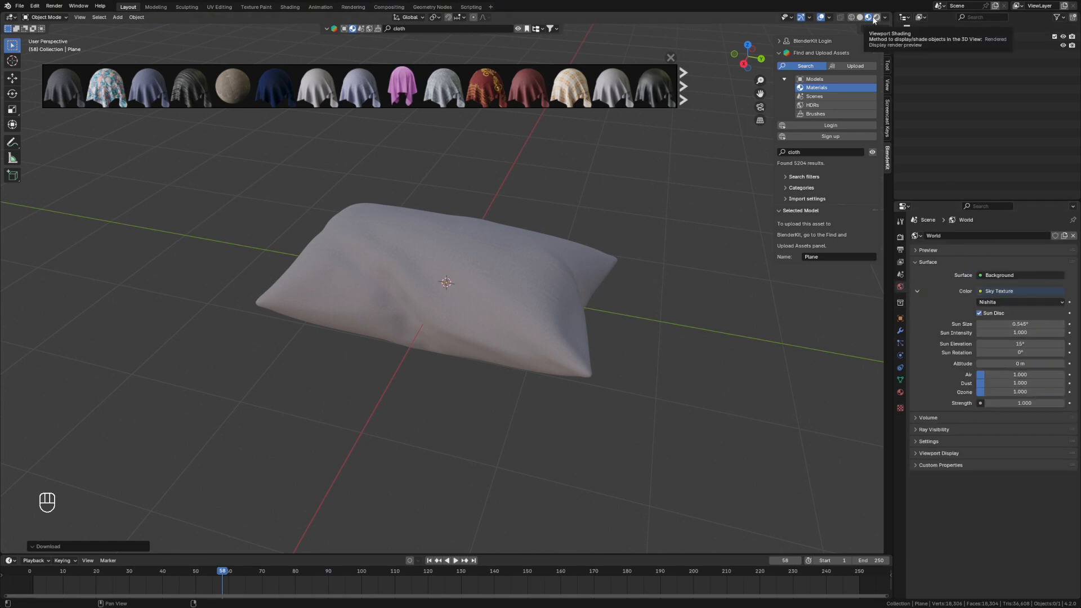
# Set the viewport shading to Rendered.
pyautogui.click(869, 18)
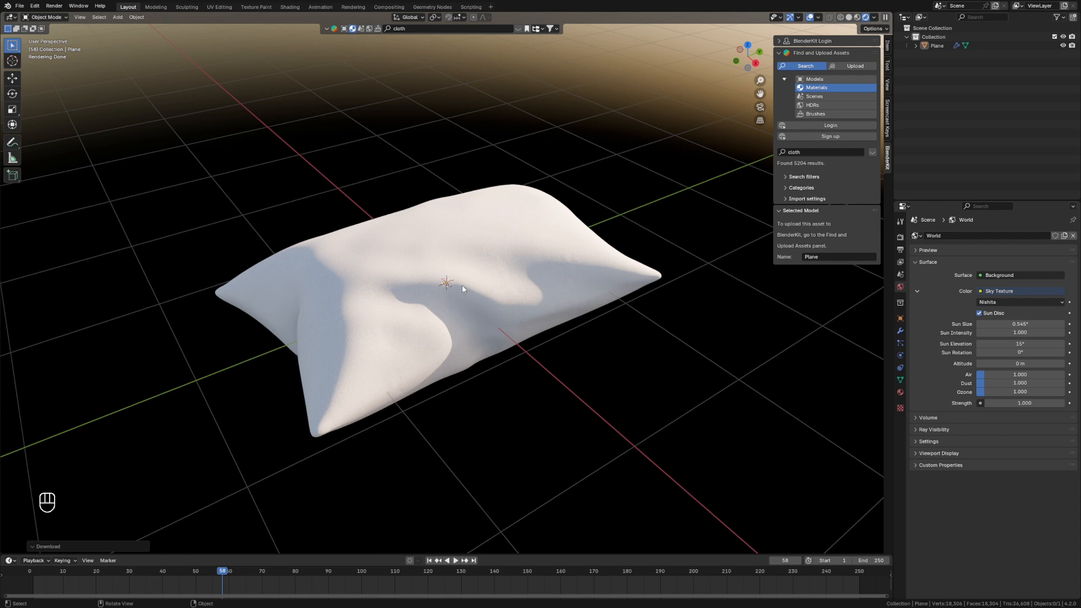
pyautogui.moveTo(592, 324)
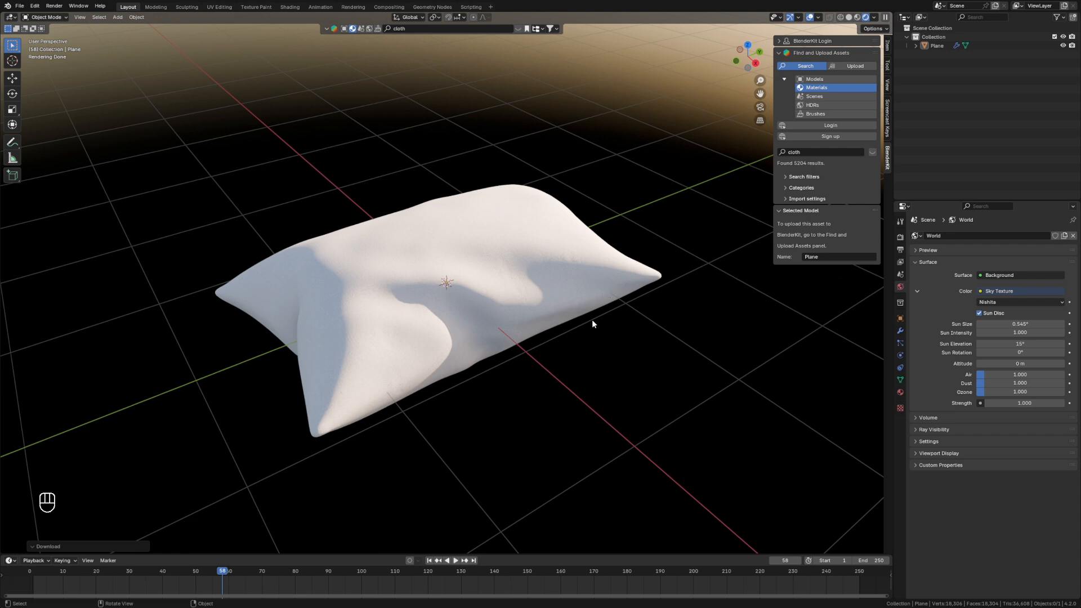
pyautogui.moveTo(480, 421)
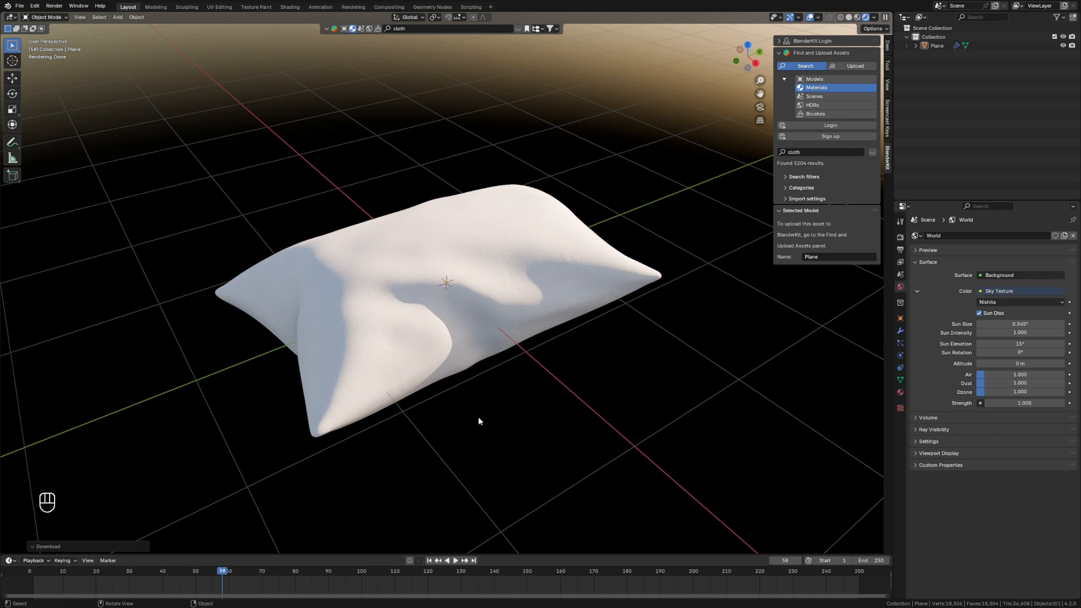
pyautogui.moveTo(528, 315)
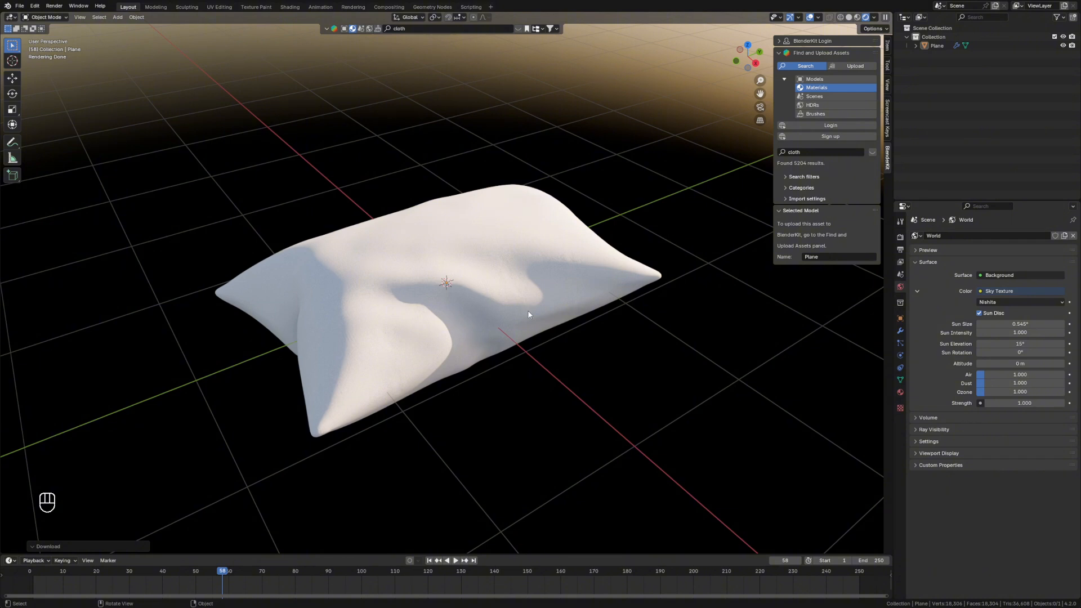